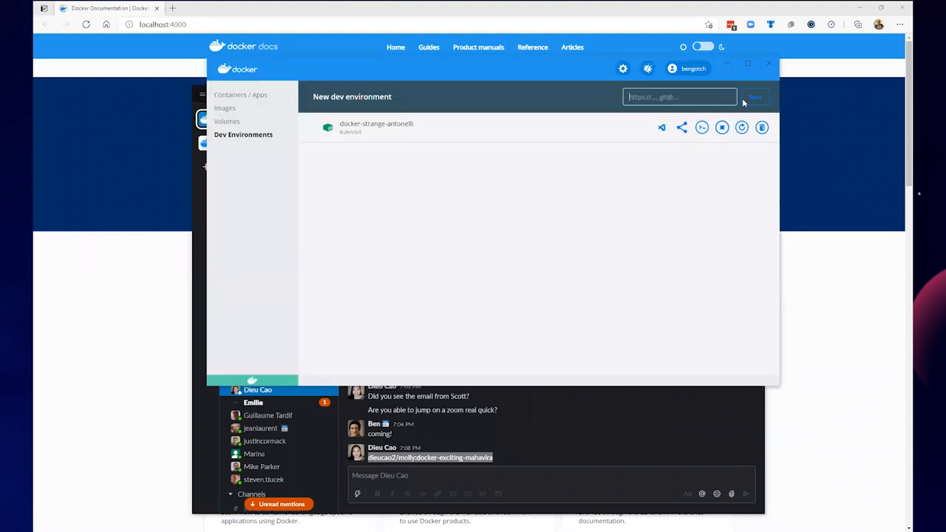
- Start the new dev environment from the teammate's pasted molly image reference
{"action": "left_click", "coordinate": [756, 97]}
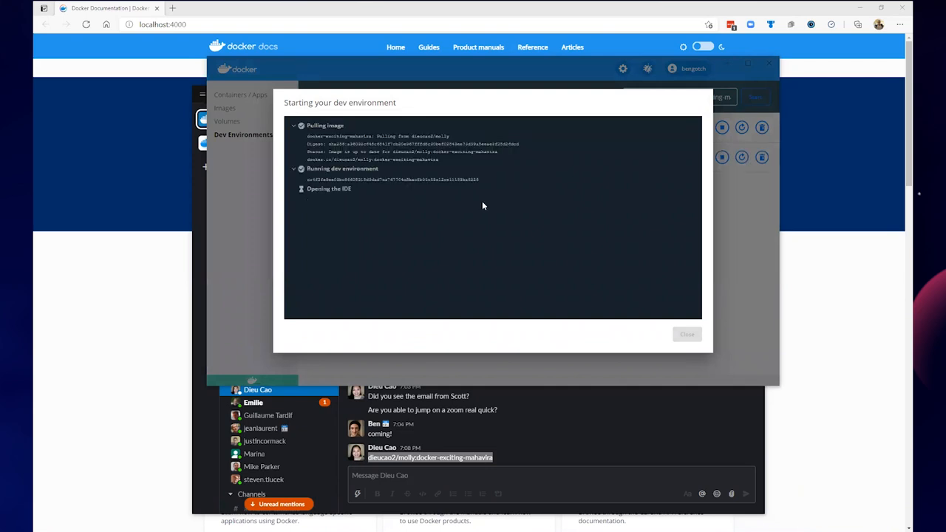
{"action": "mouse_move", "coordinate": [487, 202]}
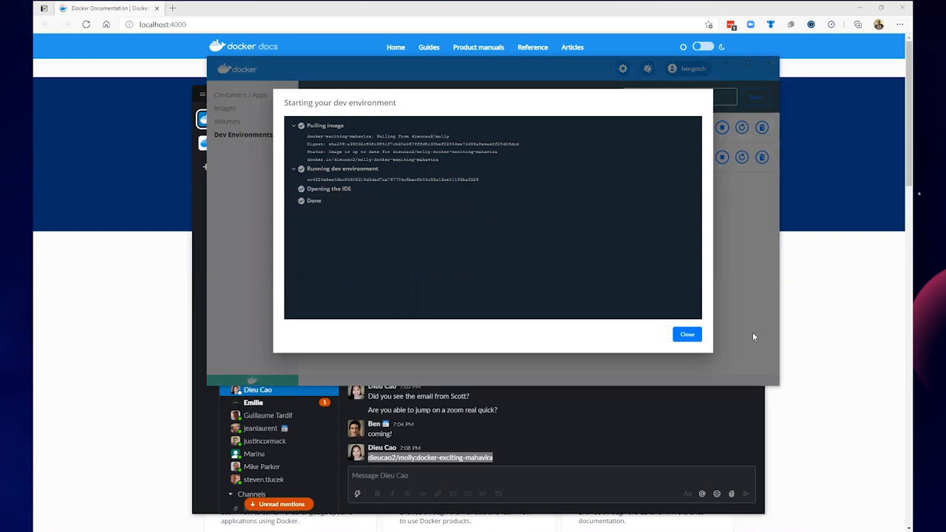
- Dismiss the finished startup progress window and maximize the VS Code window
{"action": "left_click", "coordinate": [687, 335]}
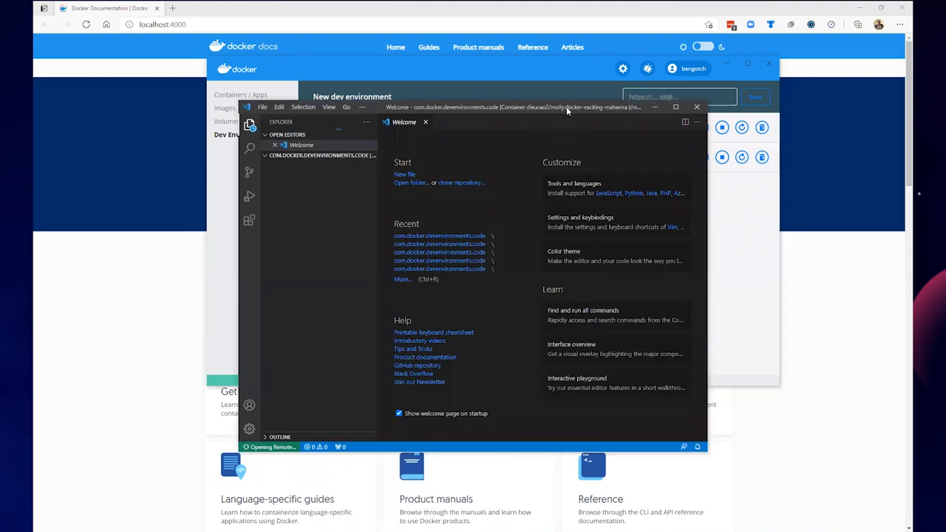
{"action": "left_click", "coordinate": [675, 107]}
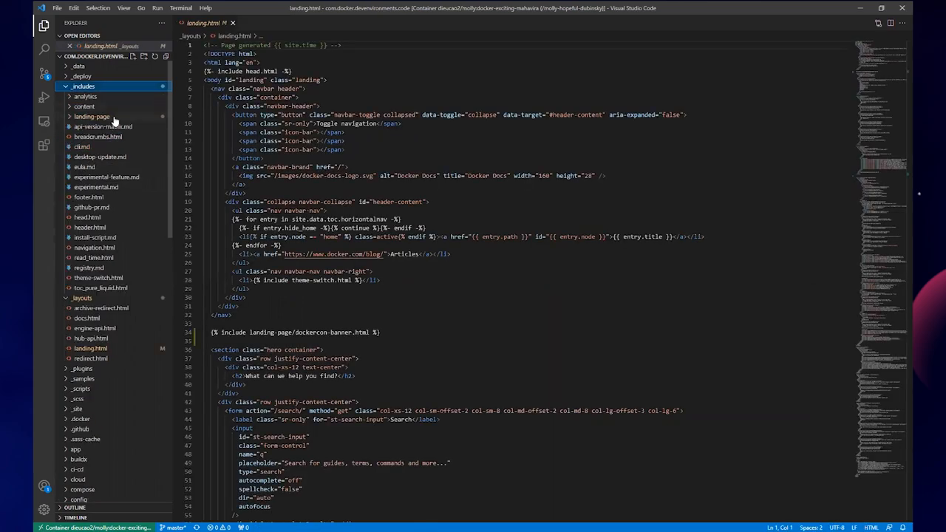
- Expand the _includes/landing-page folder in the Explorer
{"action": "left_click", "coordinate": [92, 117]}
{"action": "type", "text": "jekyll serve"}
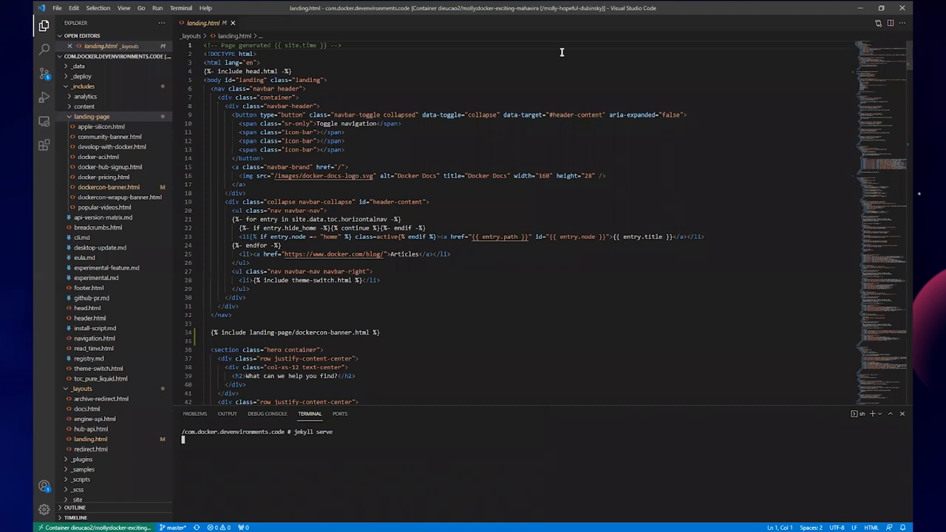
{"action": "mouse_move", "coordinate": [672, 70]}
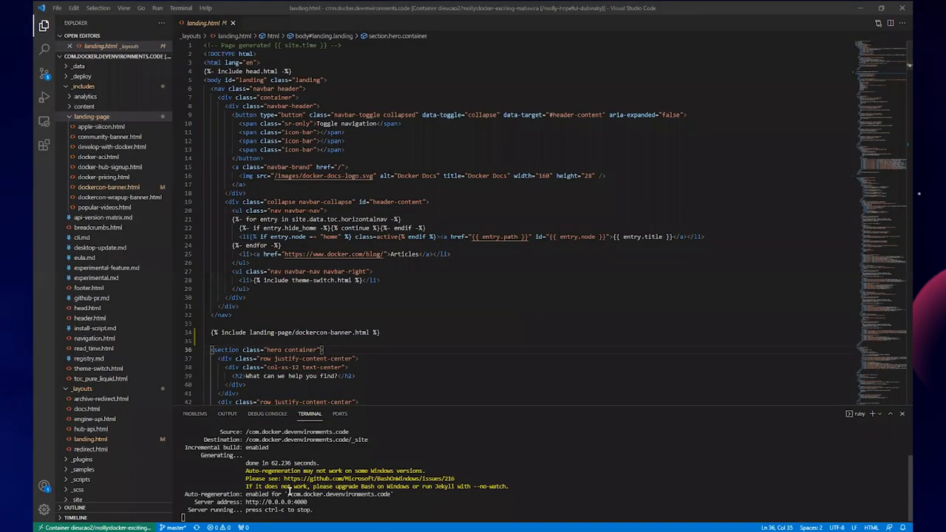
{"action": "mouse_move", "coordinate": [276, 502]}
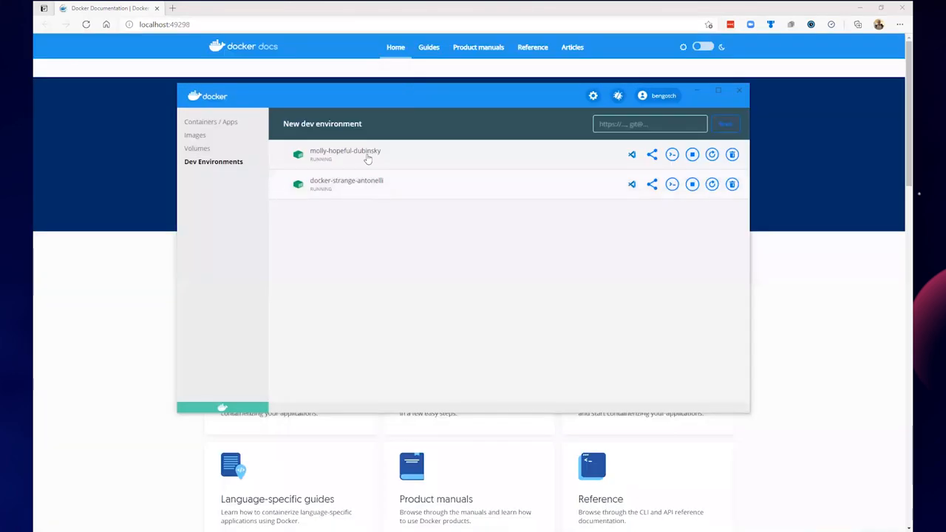
- Open molly-hopeful-dubinsky's running site in the browser from Dev Environments
{"action": "left_click", "coordinate": [738, 90]}
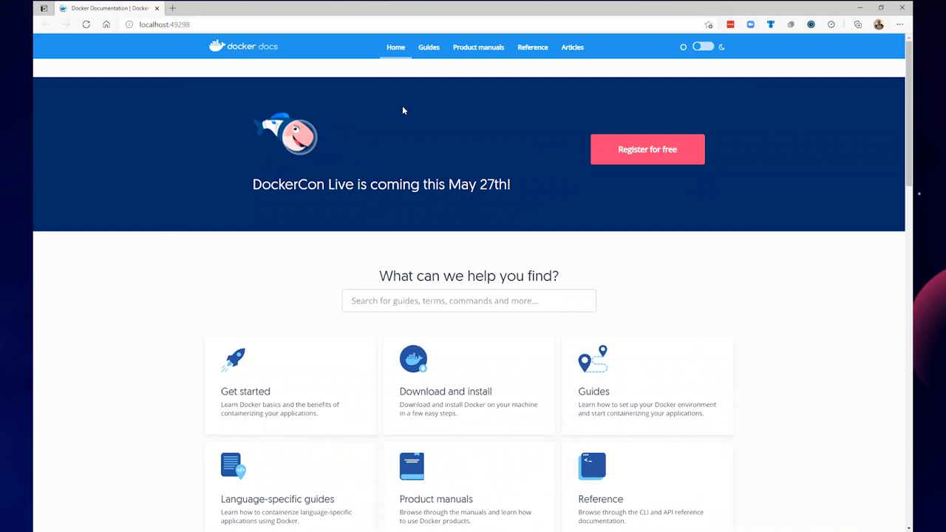
{"action": "mouse_move", "coordinate": [441, 132]}
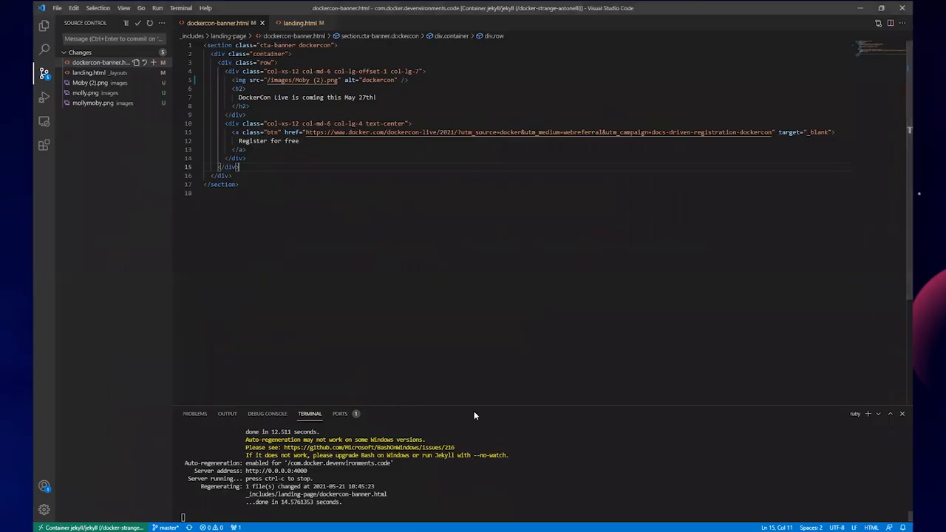
- Select the Moby (2).png filename in the banner's img src for replacement
{"action": "double_click", "coordinate": [301, 80]}
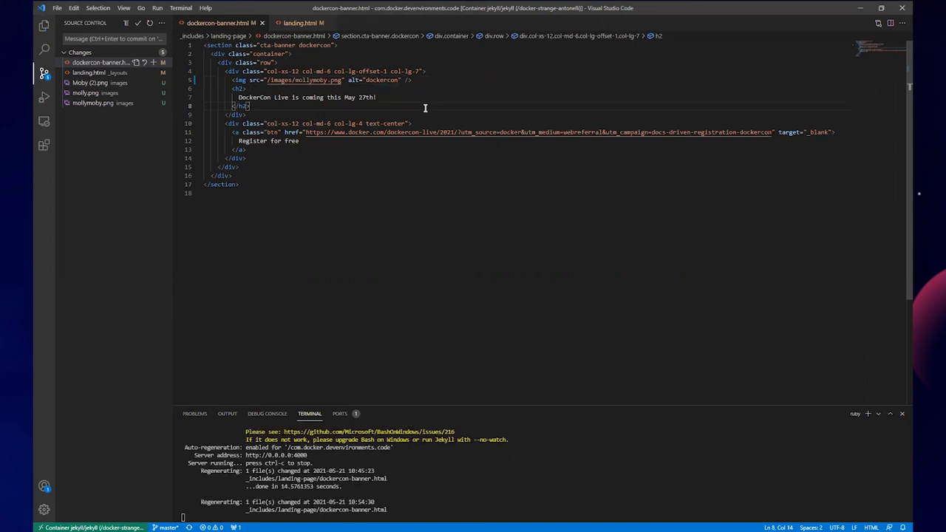
{"action": "mouse_move", "coordinate": [331, 452]}
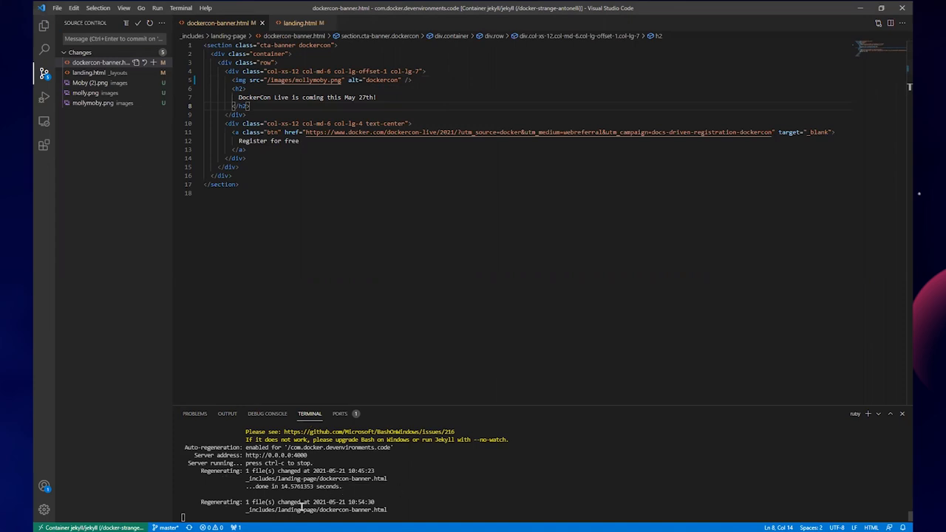
{"action": "mouse_move", "coordinate": [377, 492]}
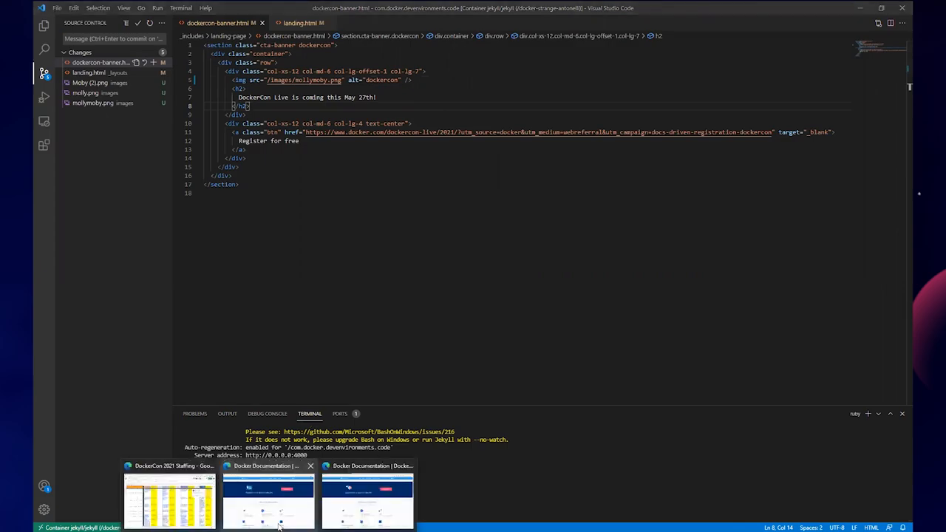
- Switch back to the localhost:4000 docs site tab in Edge
{"action": "left_click", "coordinate": [268, 496]}
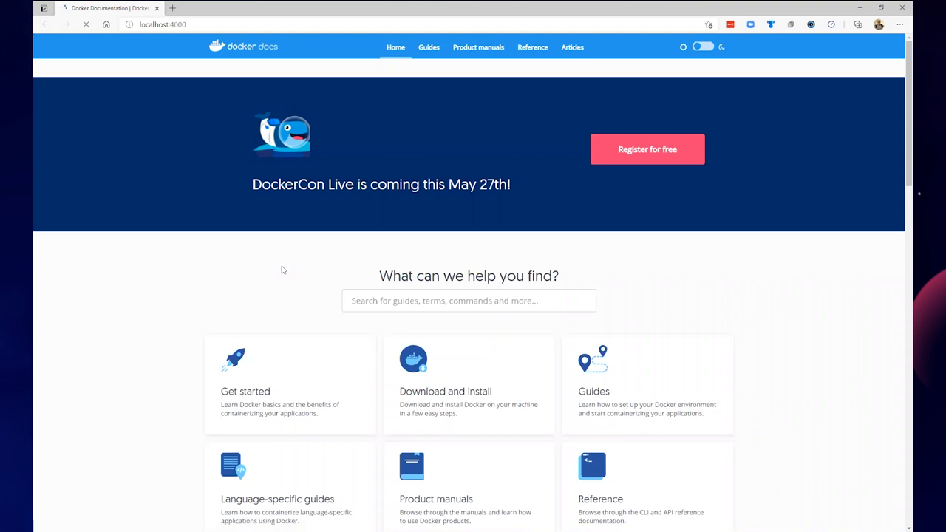
{"action": "mouse_move", "coordinate": [587, 135]}
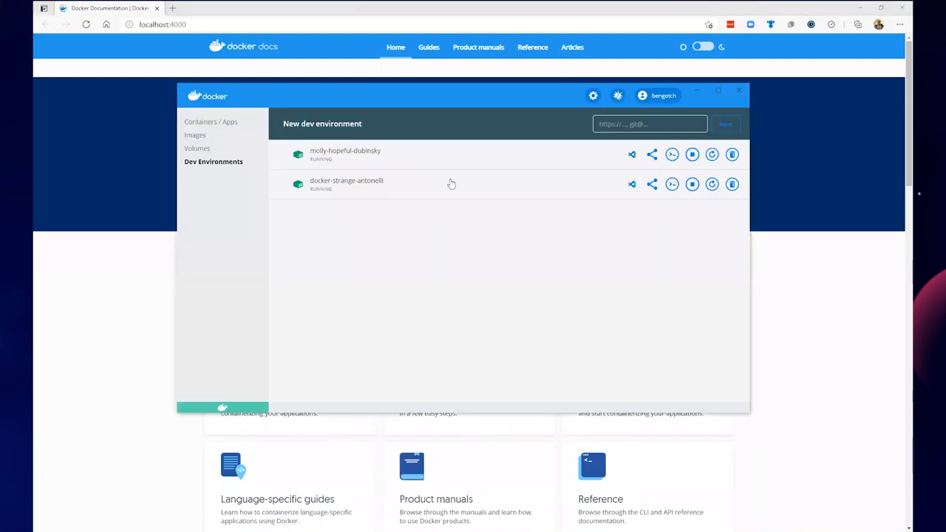
{"action": "mouse_move", "coordinate": [652, 184]}
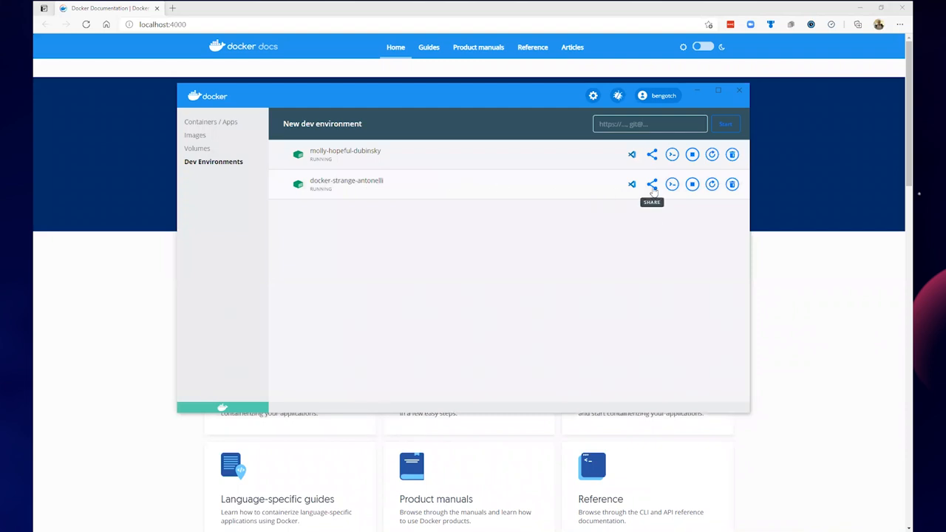
- Share docker-strange-antonelli to the bengotch/sharewithdieu repository
{"action": "left_click", "coordinate": [652, 184]}
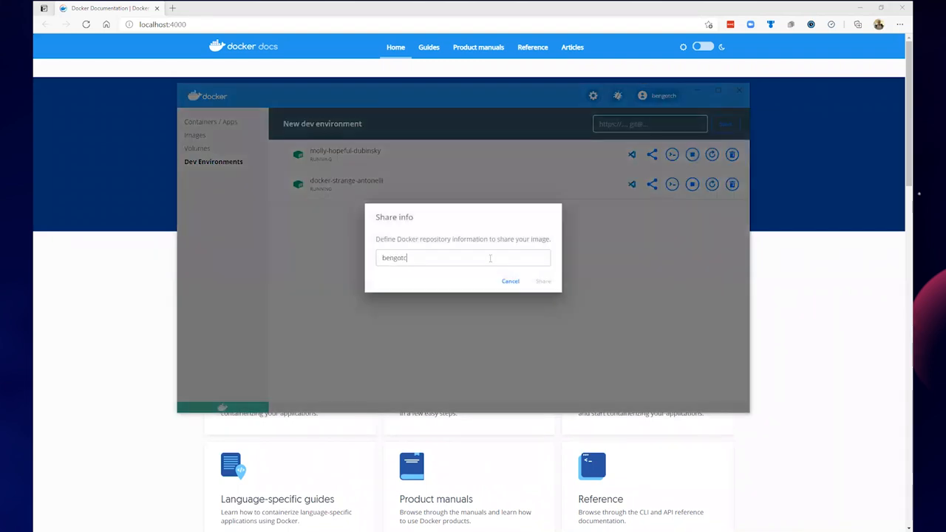
{"action": "type", "text": "/sharewithd"}
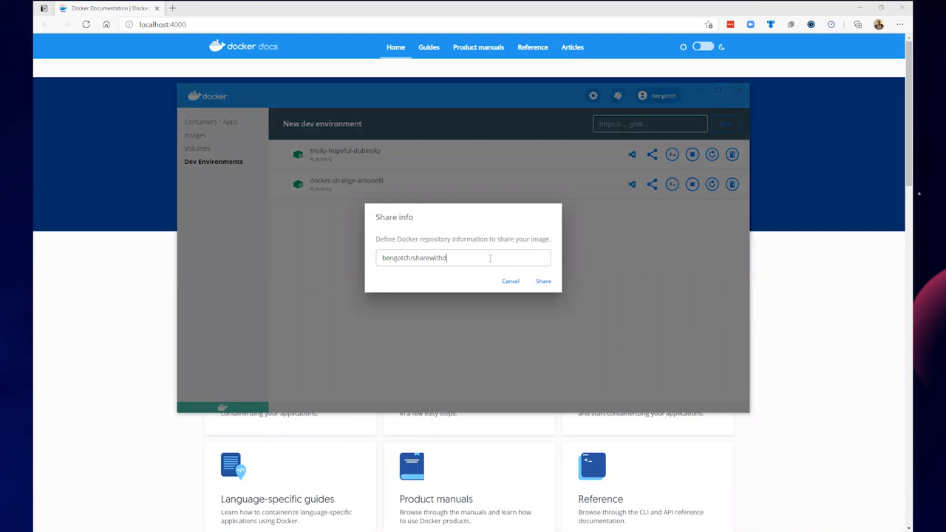
{"action": "type", "text": "ieu"}
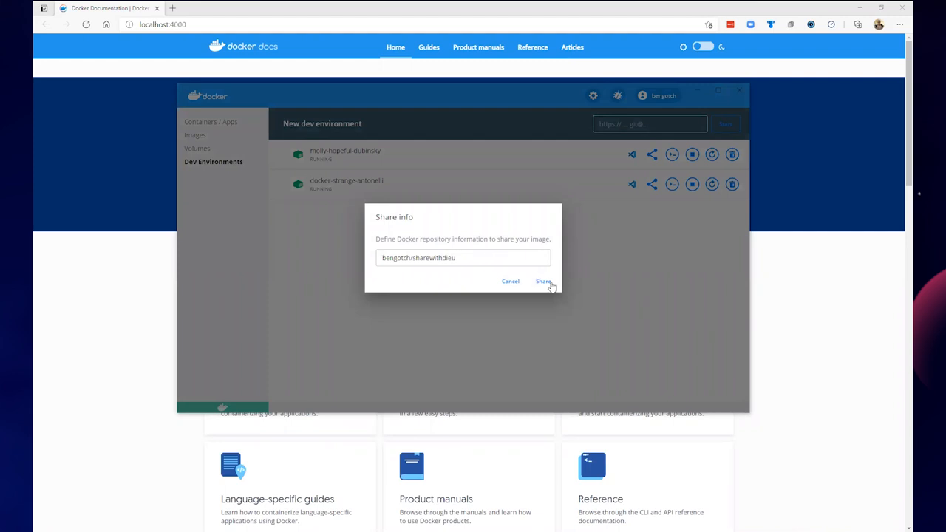
{"action": "left_click", "coordinate": [545, 281]}
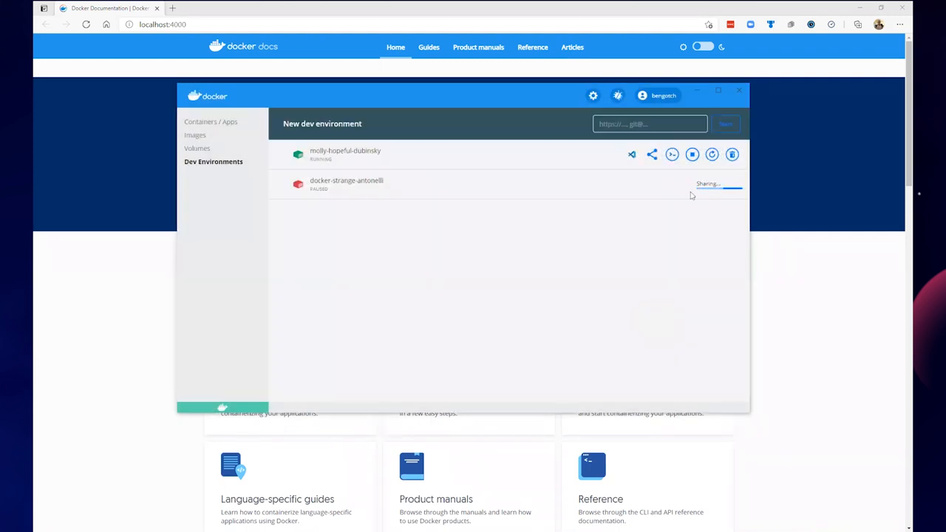